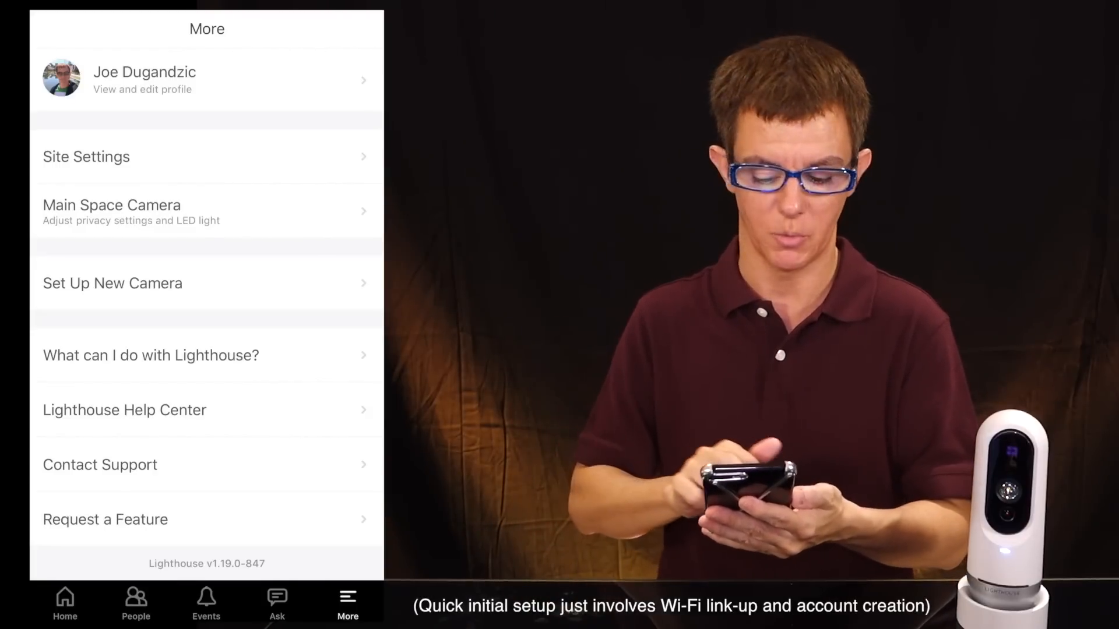
- Browse the Home screen's live feed and recent sightings, then switch to the event history
click(64, 603)
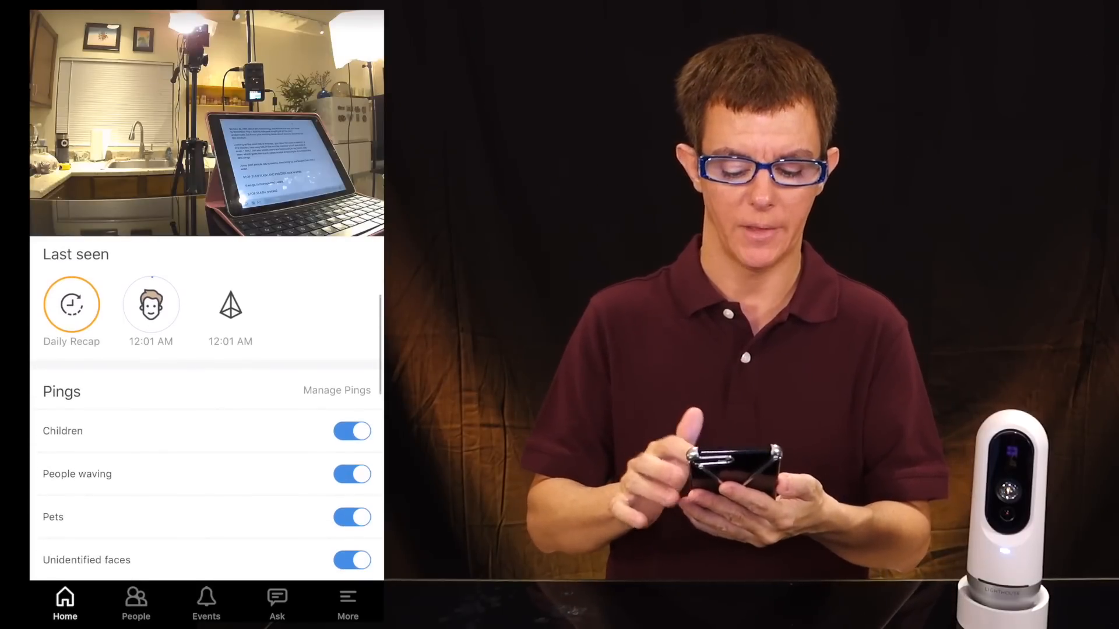
scroll(down, 3)
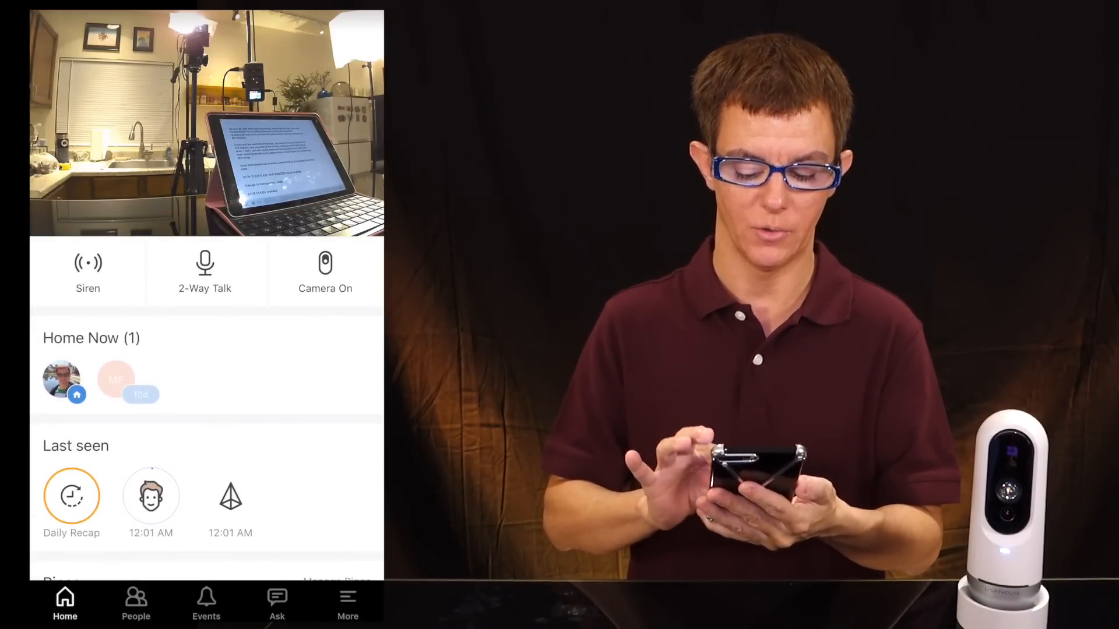
click(207, 603)
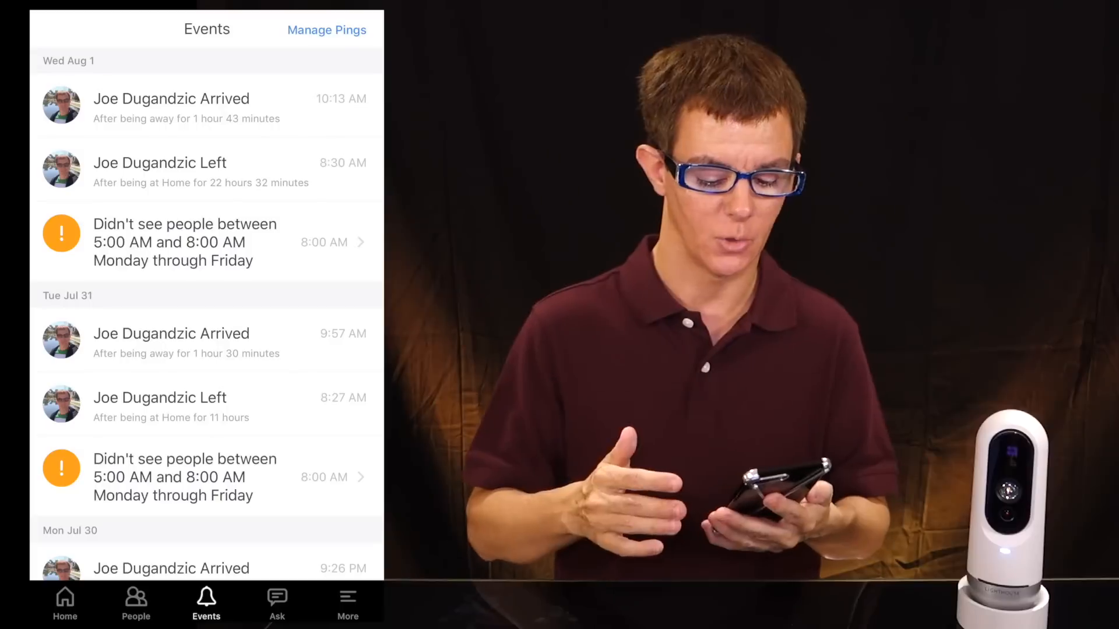
- Scroll the event timeline back to Sunday, Jul 29, revealing pet and away-activity alerts
scroll(down, 3)
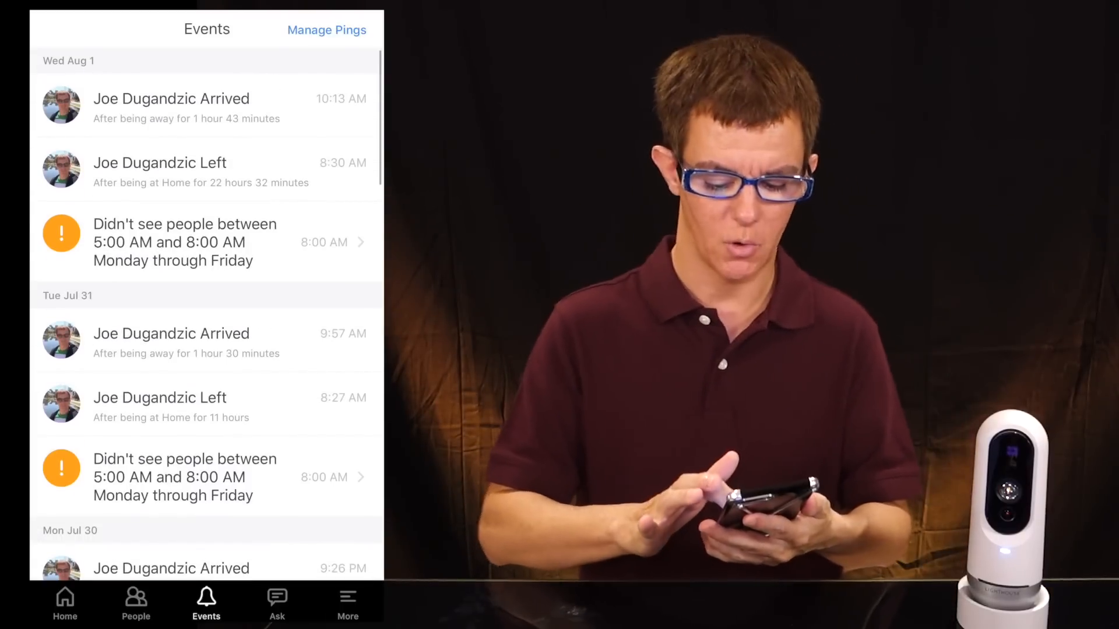
scroll(down, 3)
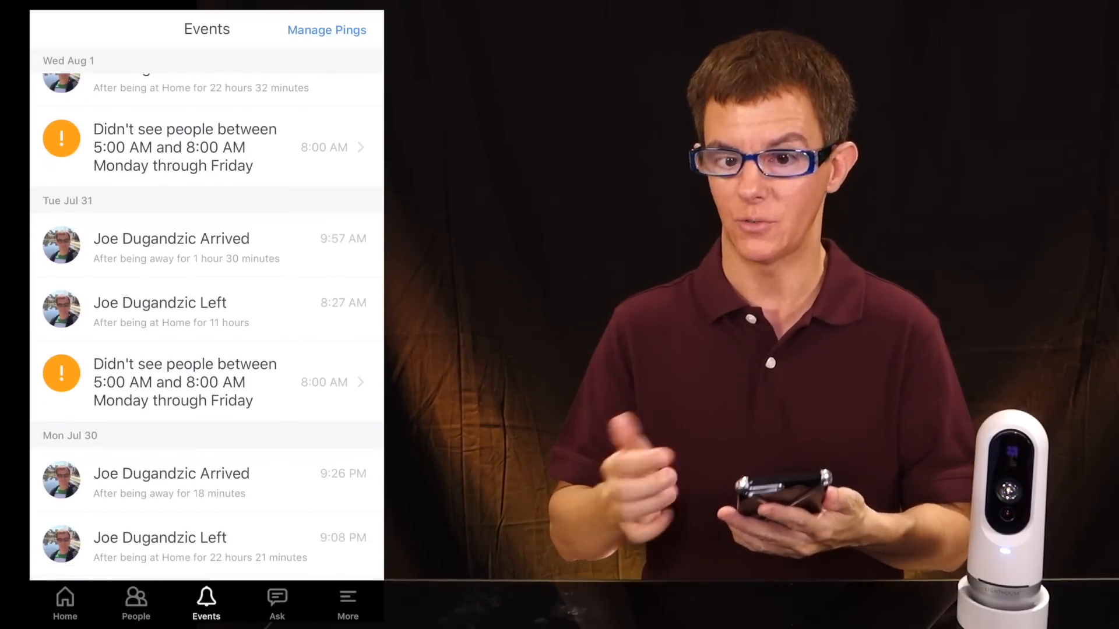
scroll(down, 3)
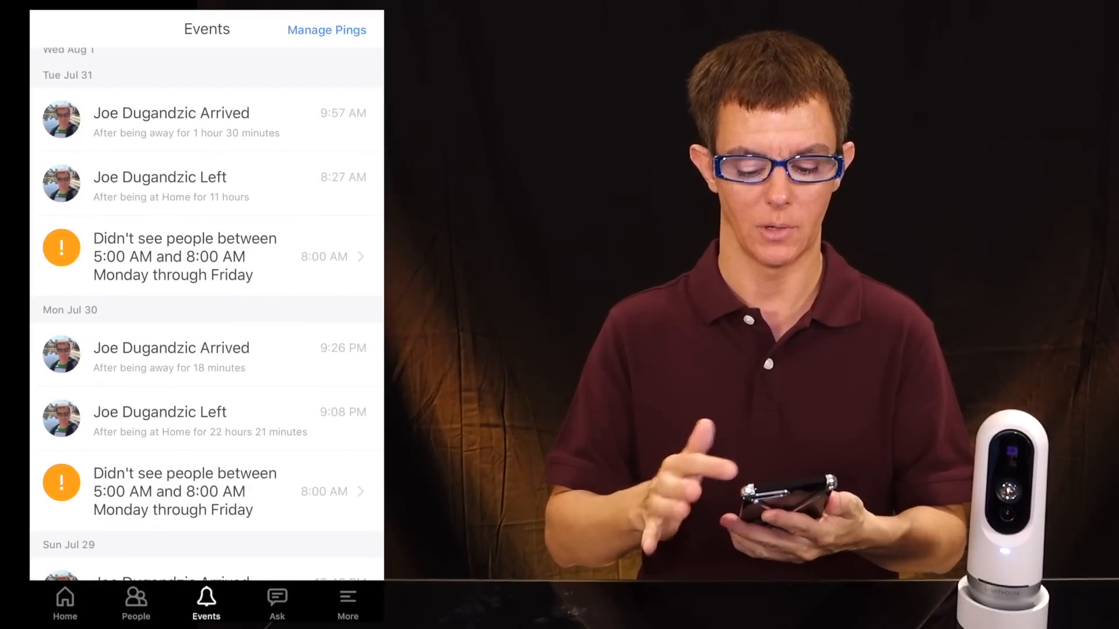
scroll(down, 3)
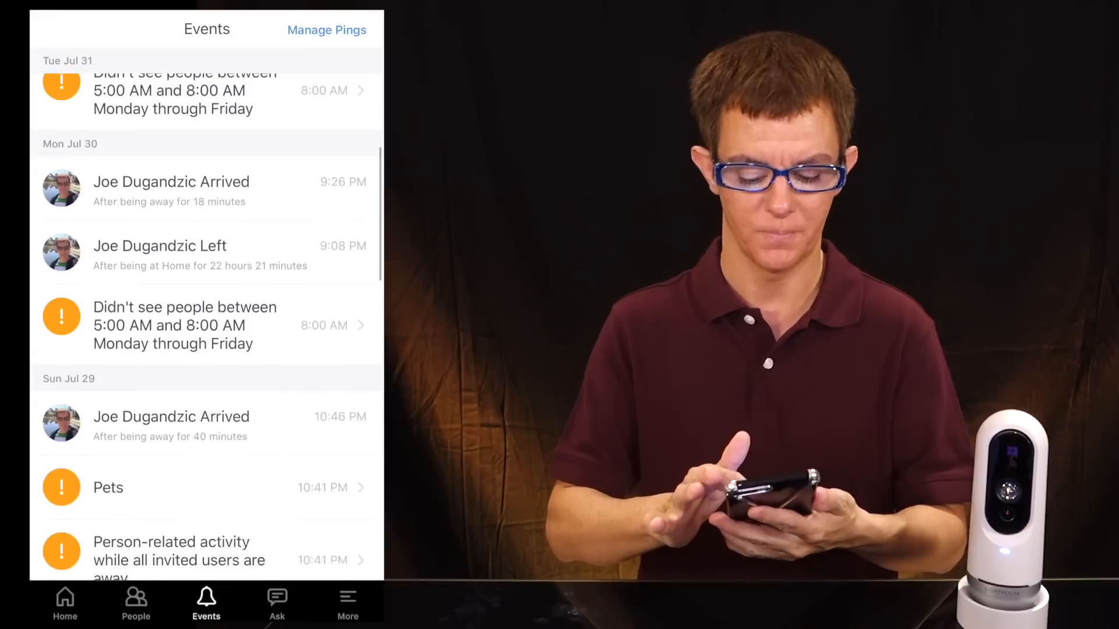
scroll(down, 3)
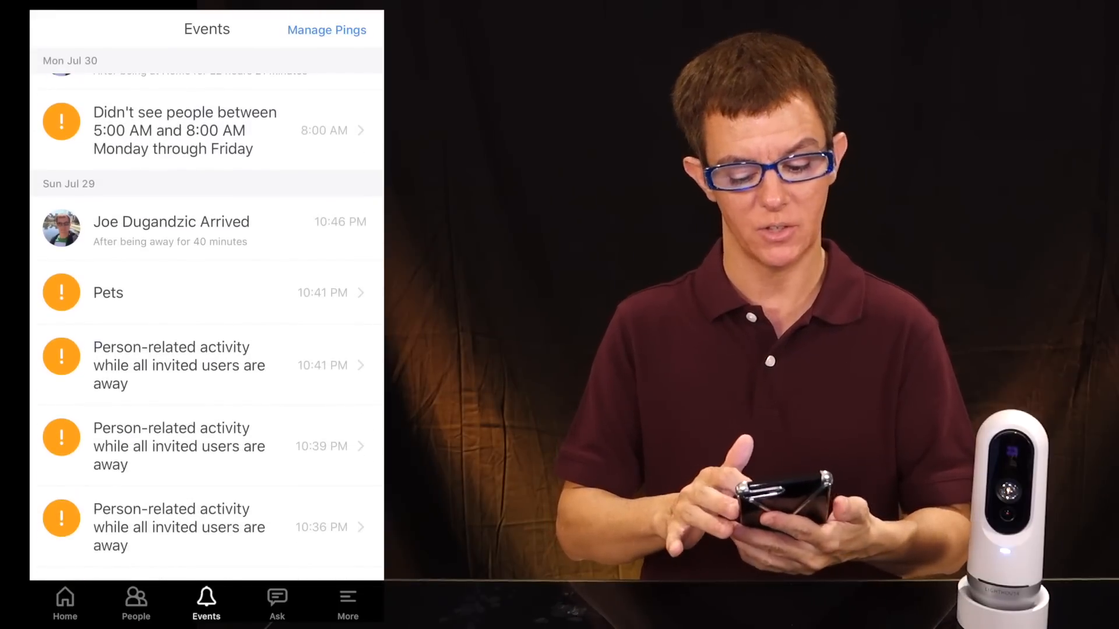
scroll(down, 3)
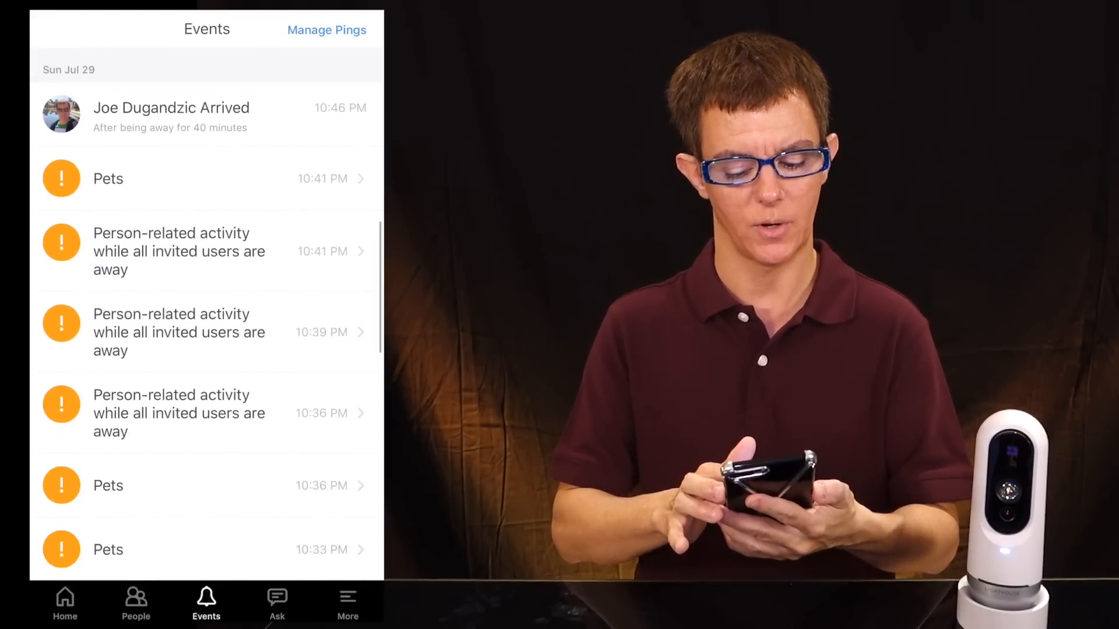
scroll(down, 3)
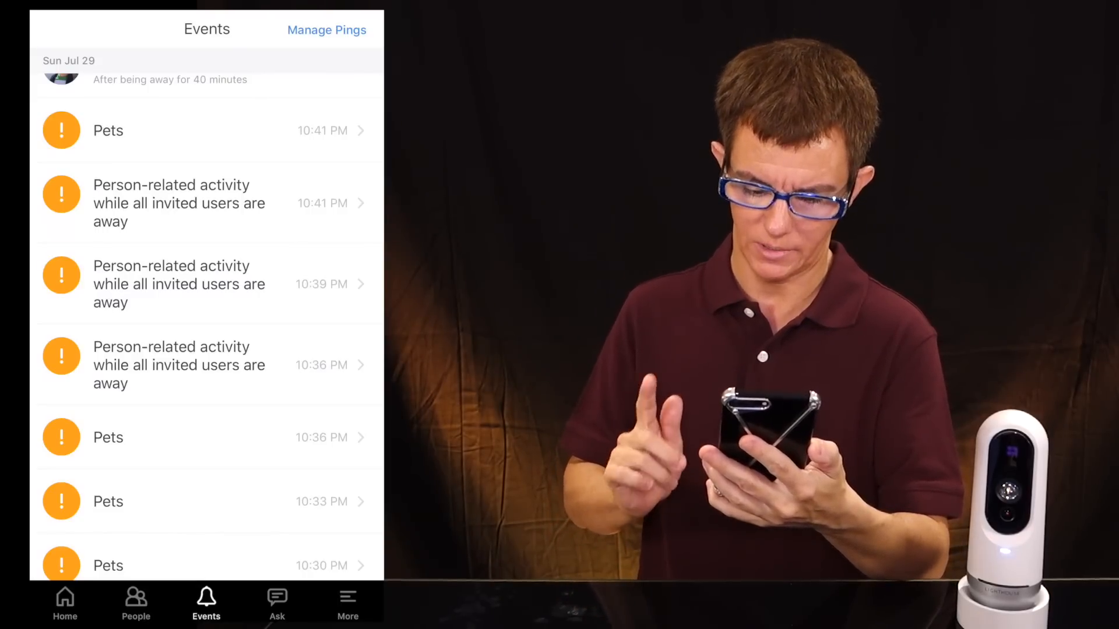
click(178, 365)
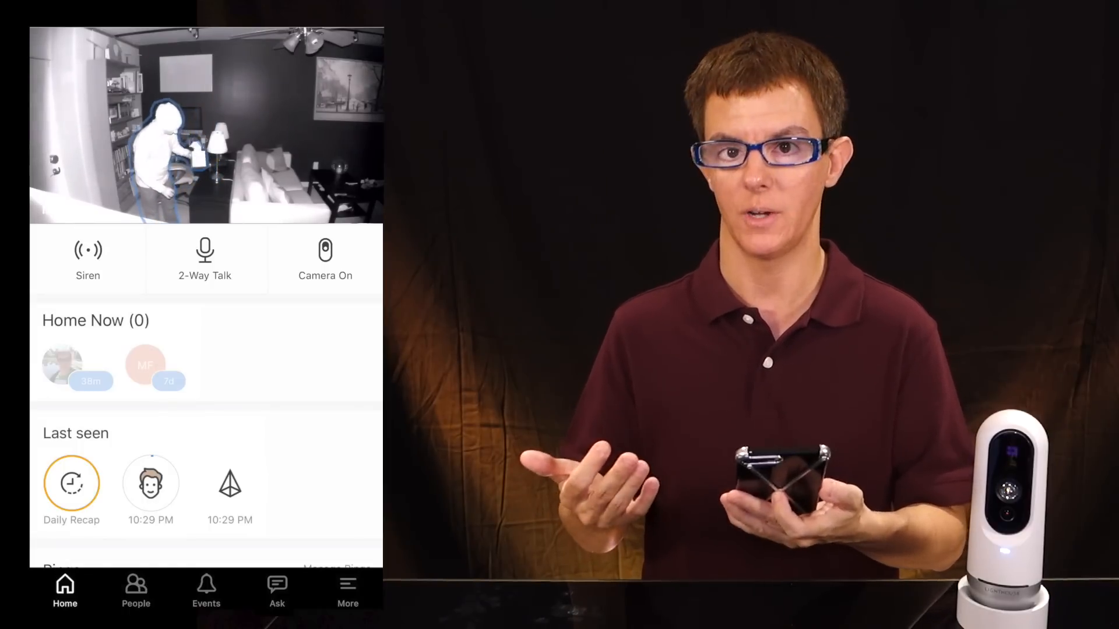
click(87, 258)
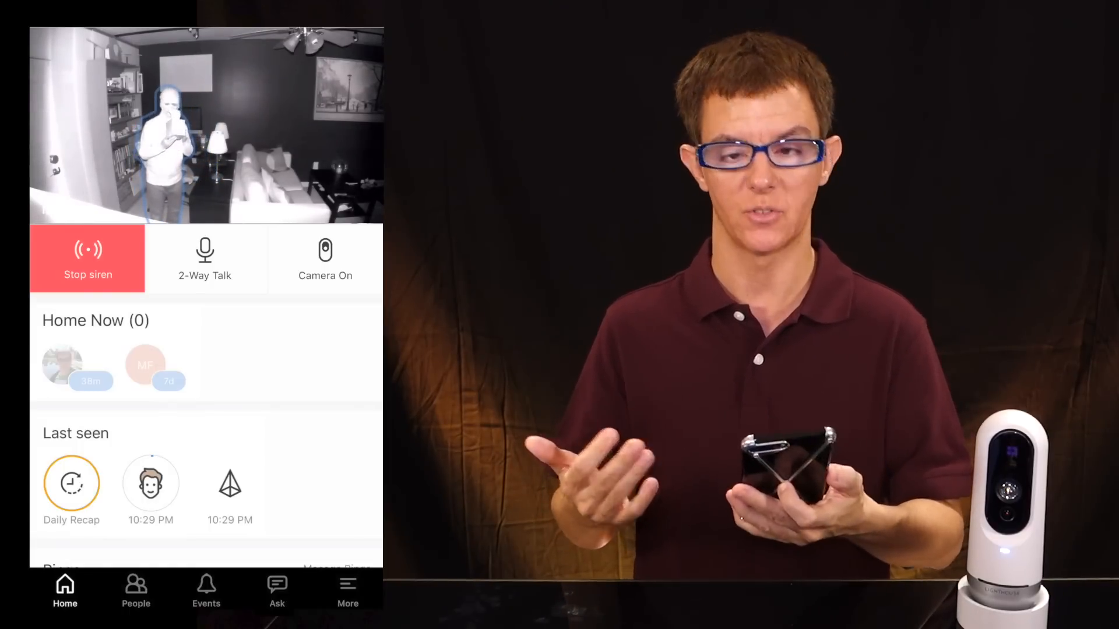
click(206, 592)
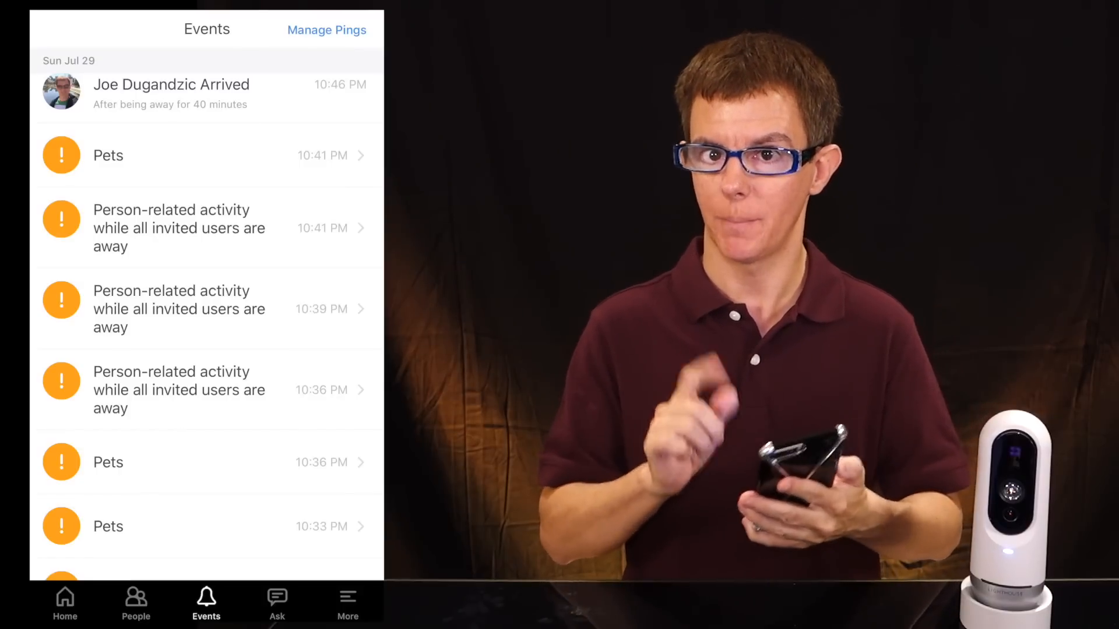
click(206, 390)
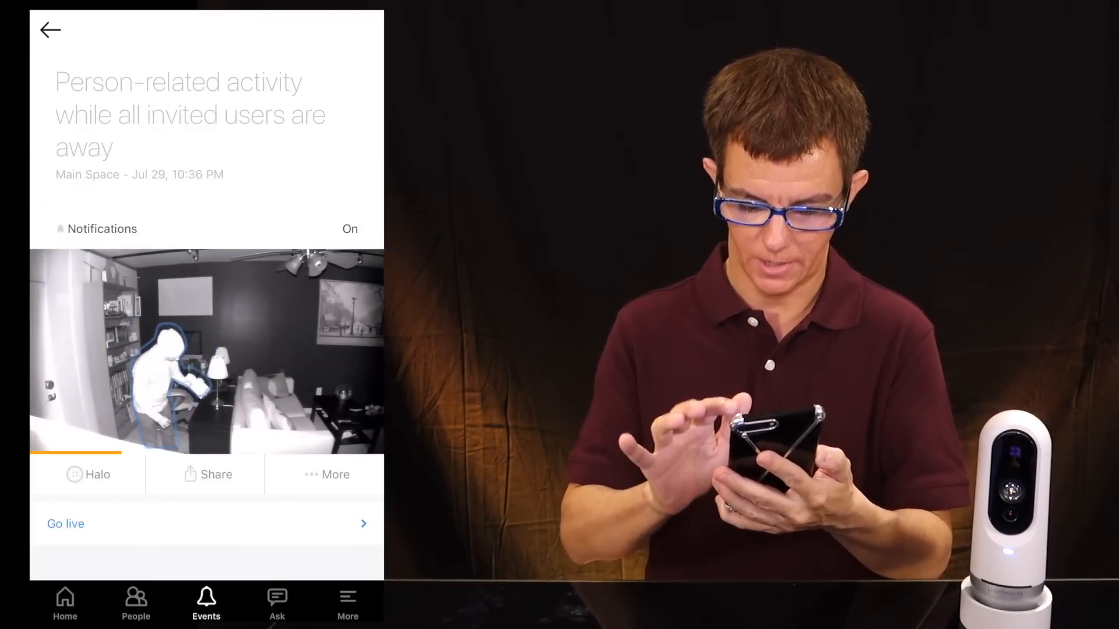
click(50, 29)
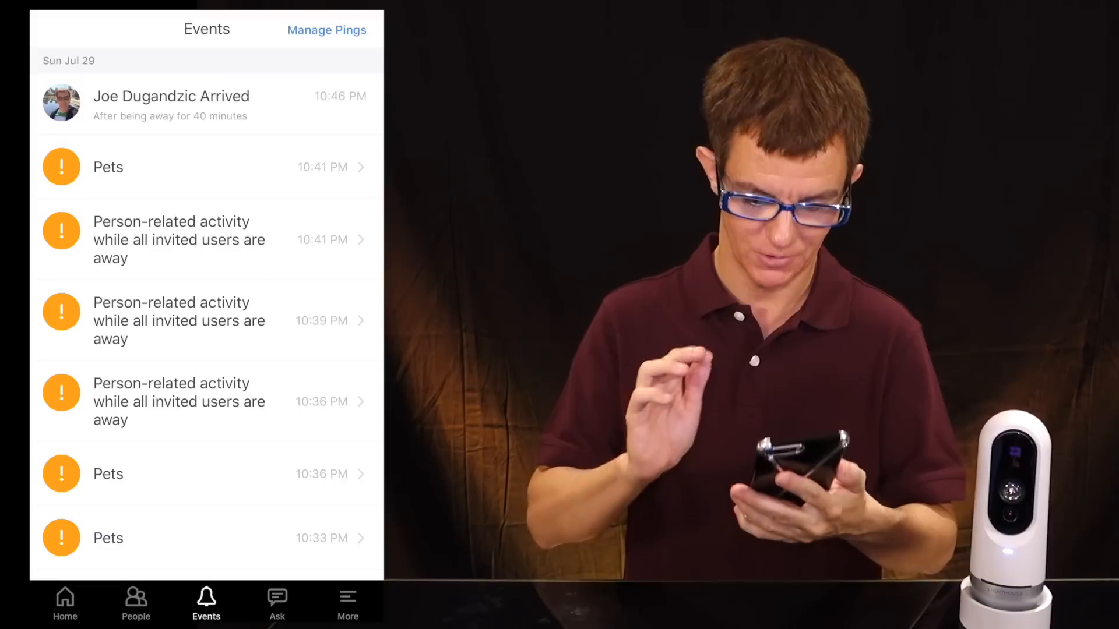
click(326, 30)
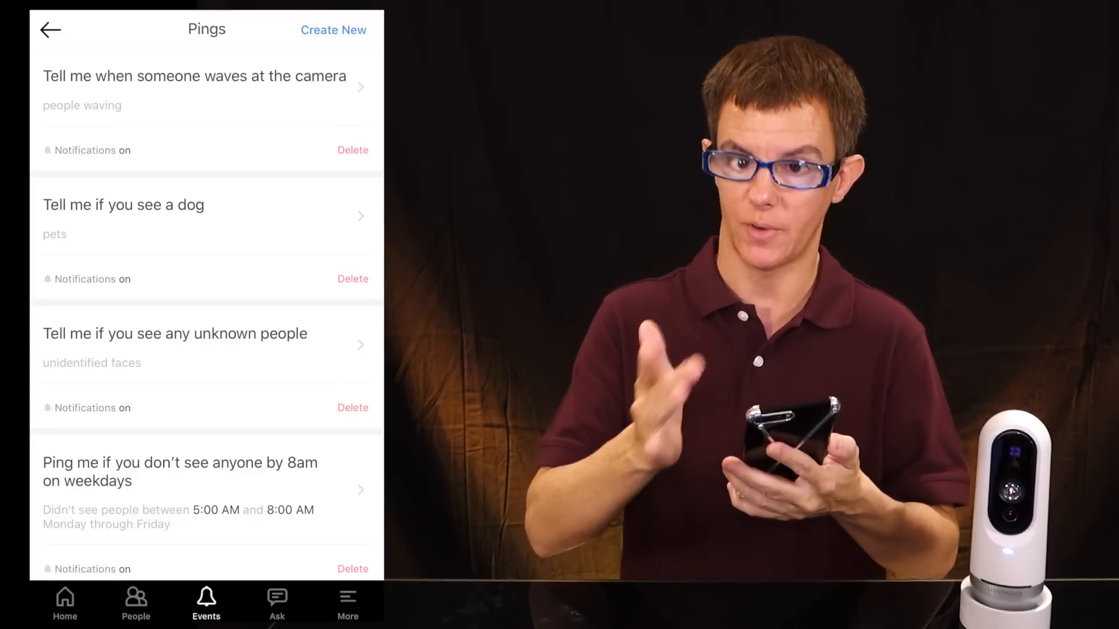
- Open a blank new-ping prompt from the Pings list with Create New
click(333, 30)
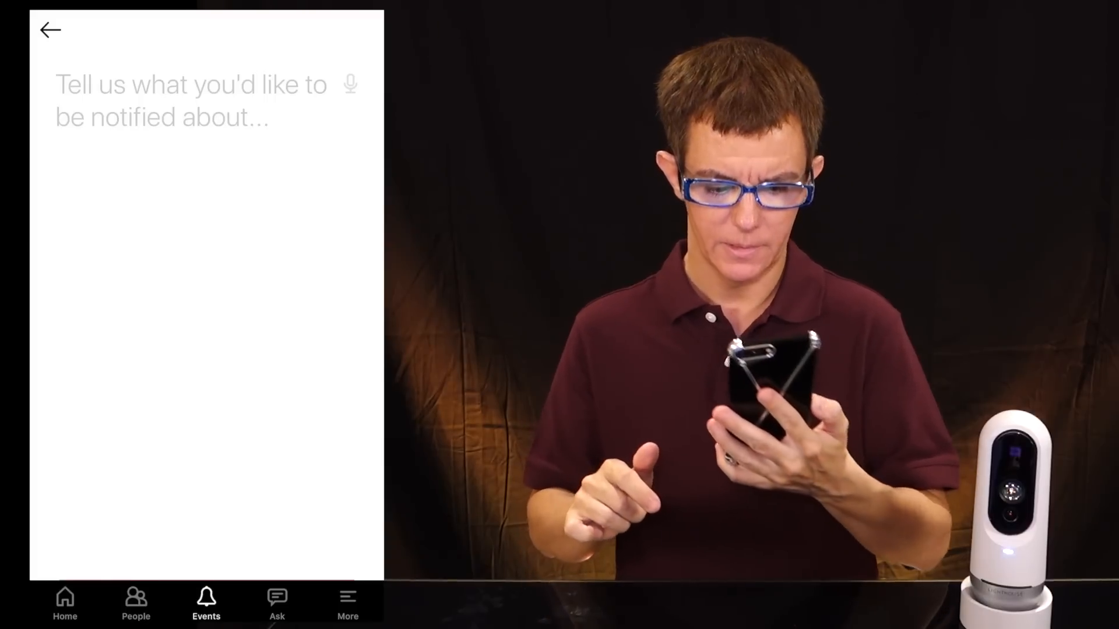
- Create a 'tell me if' ping for kids not seen by 3 p.m. on Tuesdays
text(tell me if you don't see the kids by 3 p.m. on Tuesdays)
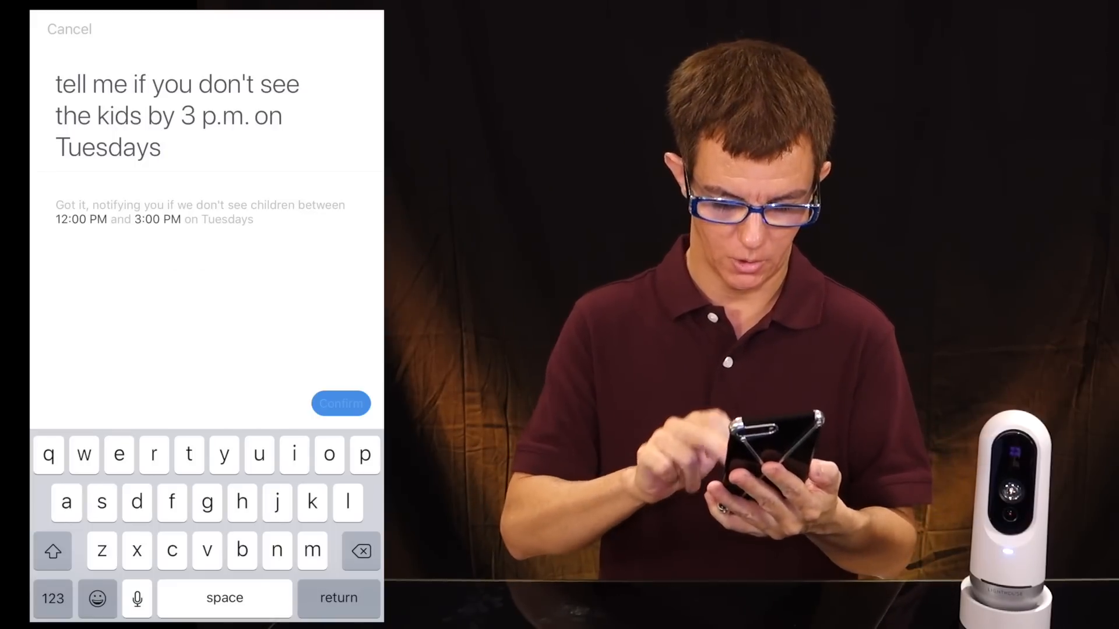
click(340, 403)
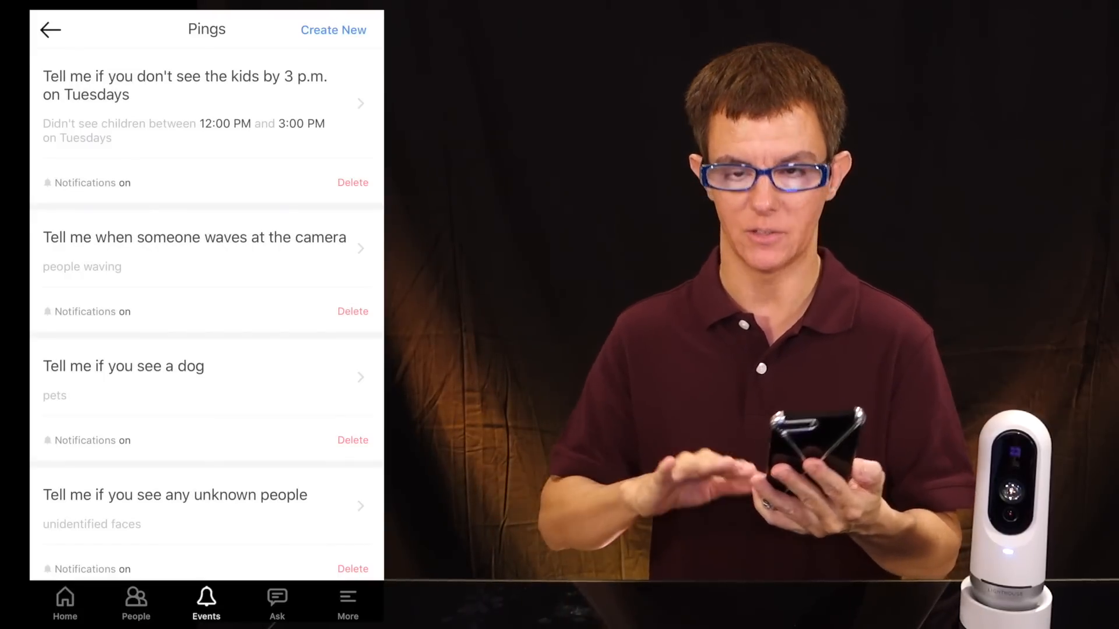
click(277, 603)
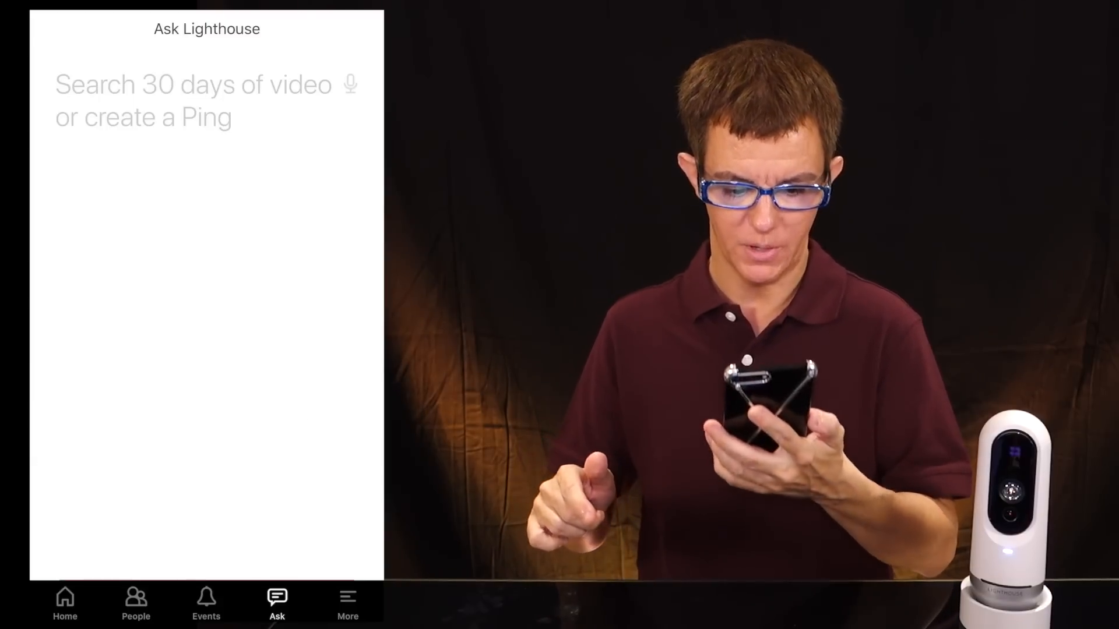
- Enter 'give me a recap of' into the Ask Lighthouse search field
text(give me a recap of)
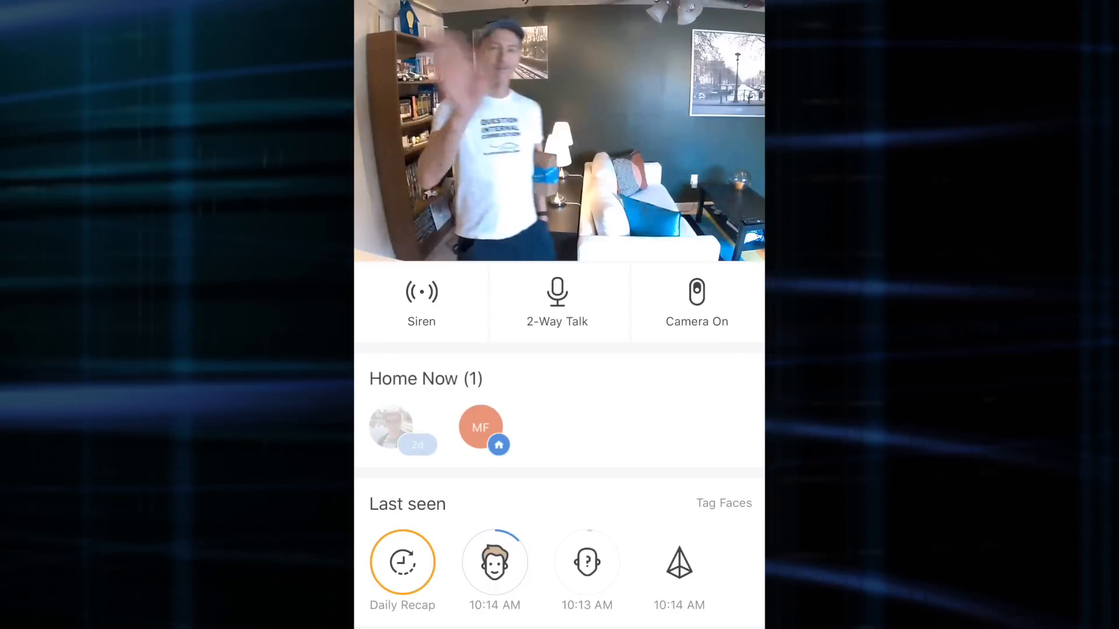
click(558, 301)
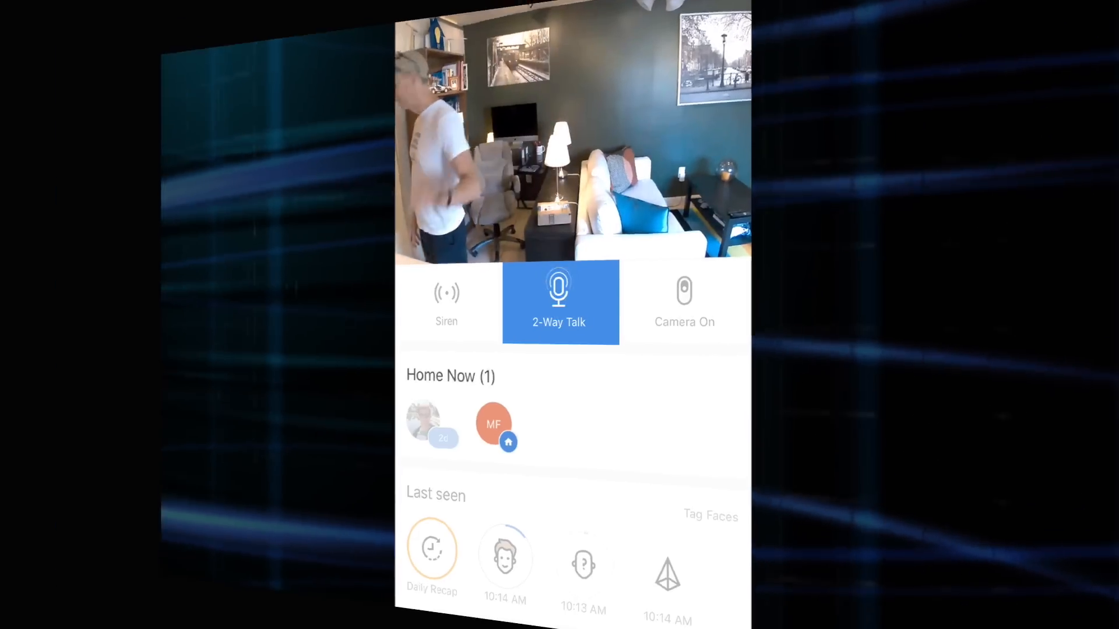
click(136, 603)
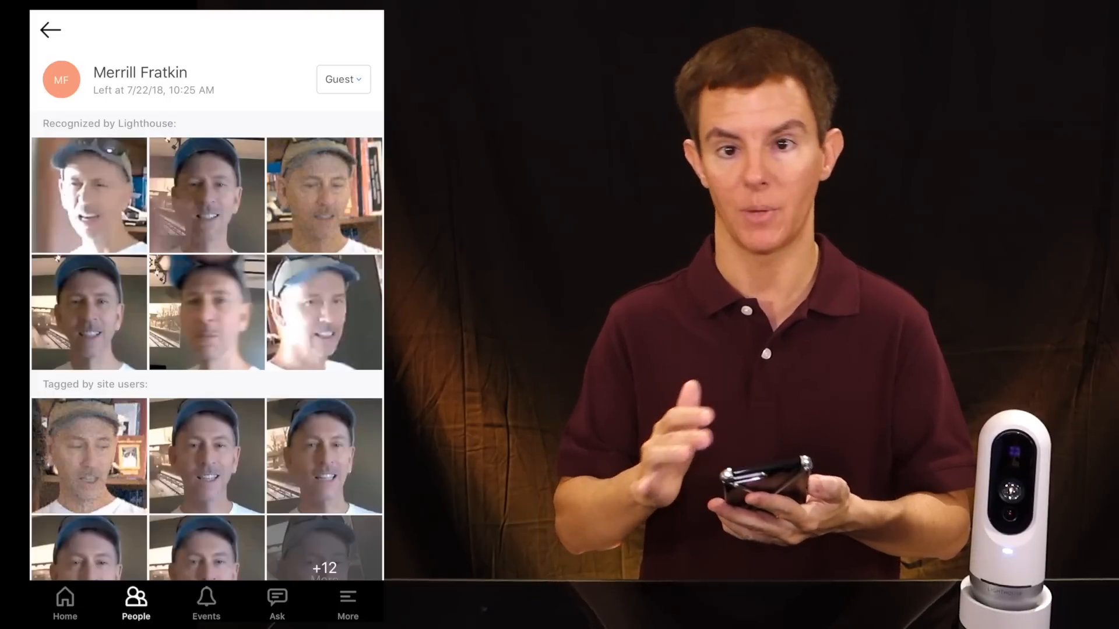
click(343, 80)
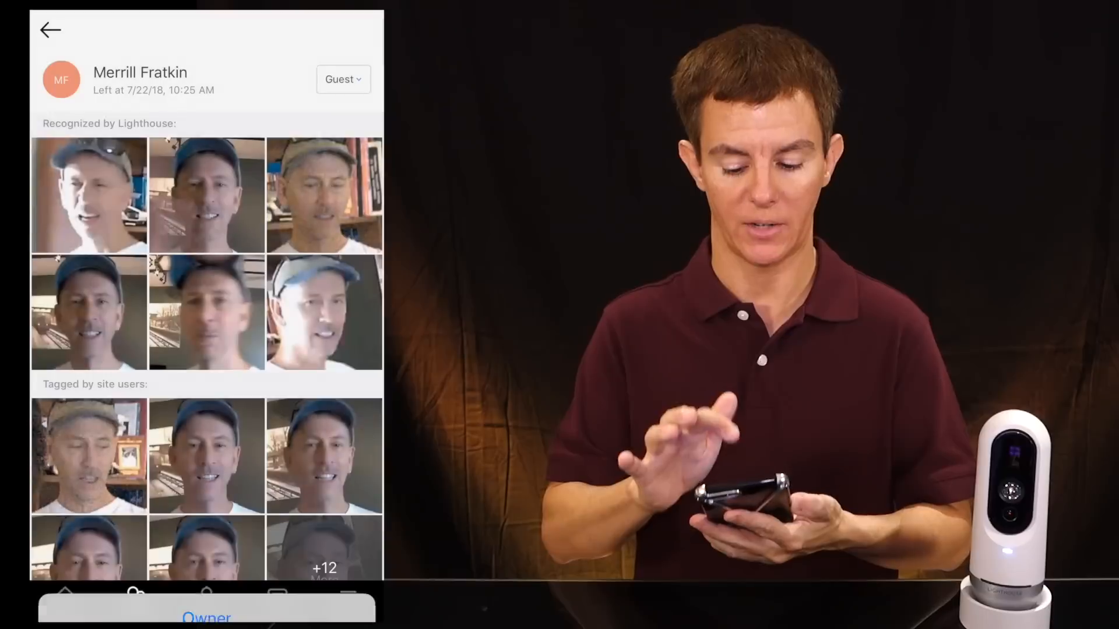
click(50, 29)
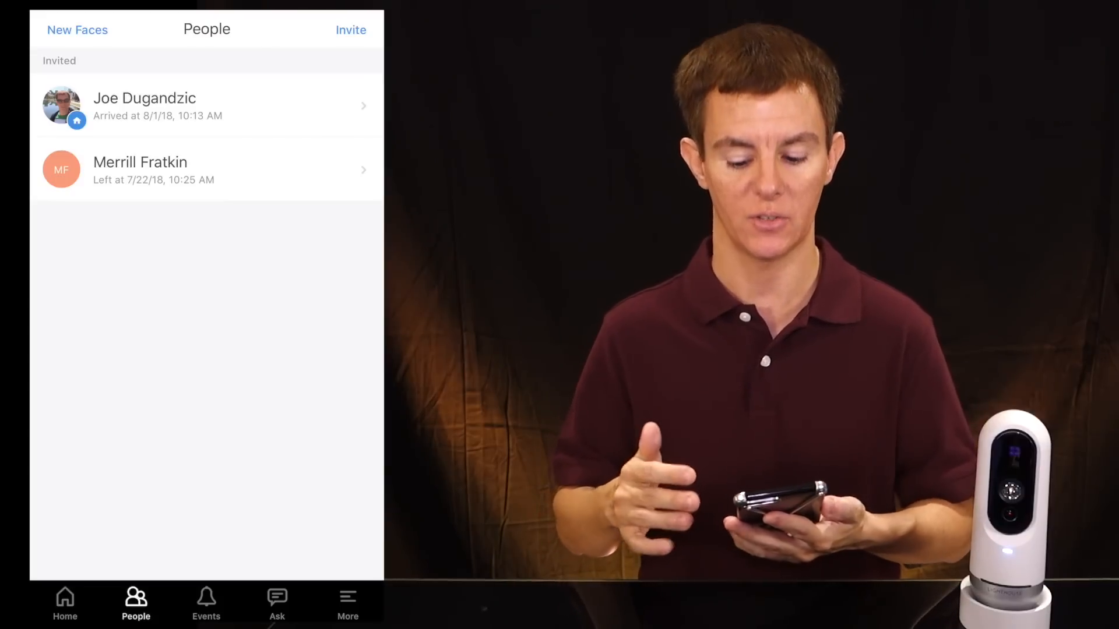
- View Ask's suggested questions, then go to More for the Main Space camera details
click(276, 603)
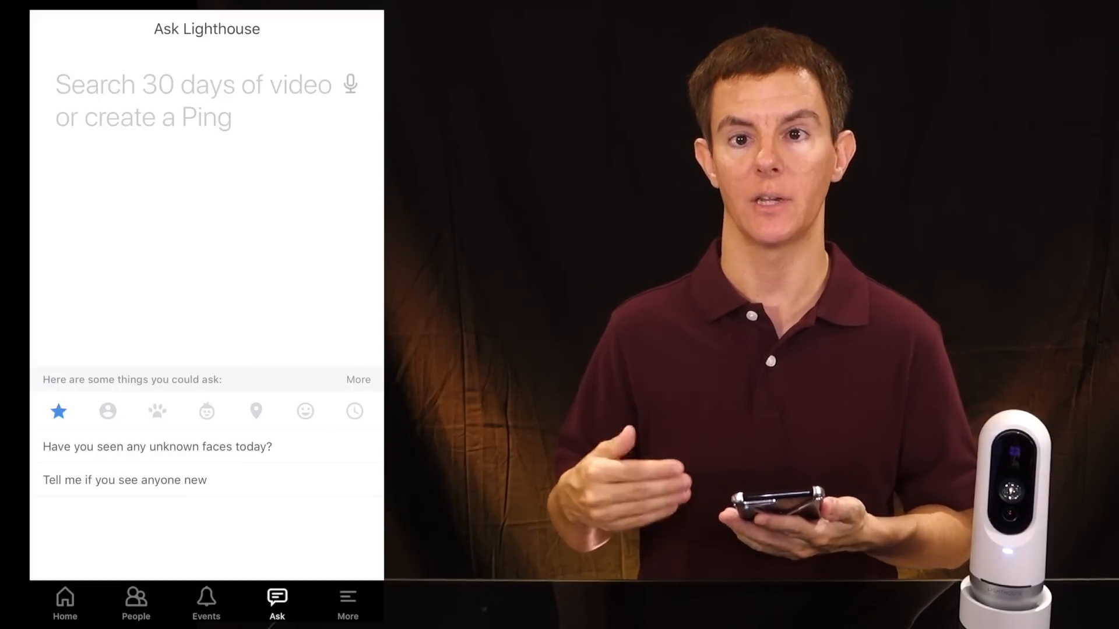
click(347, 603)
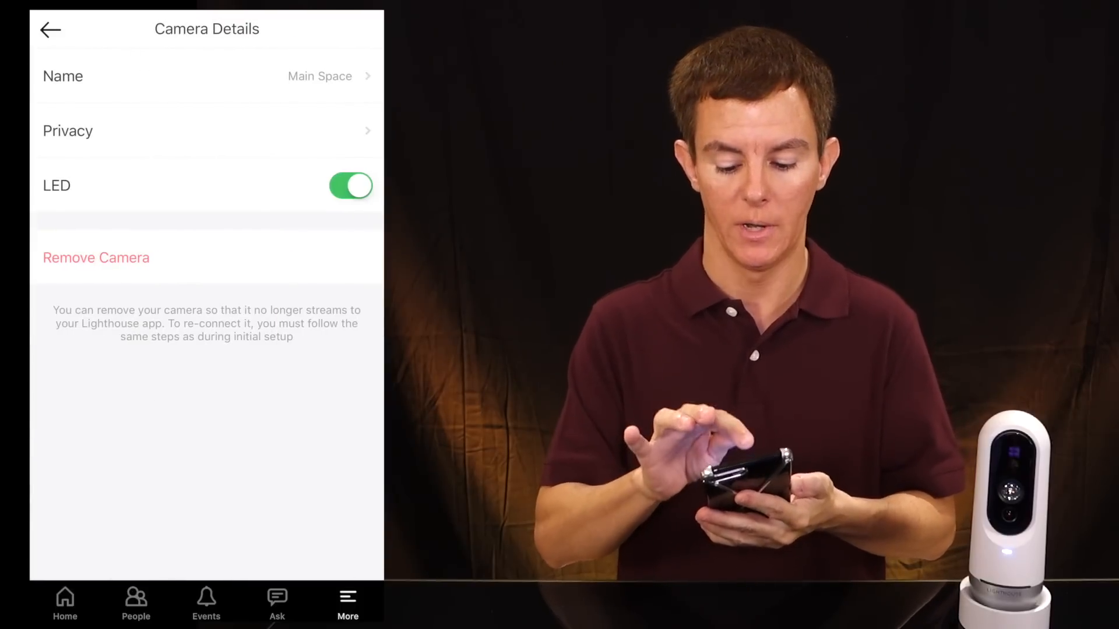
- Leave the Main Space Camera Details and return to the More menu
click(206, 130)
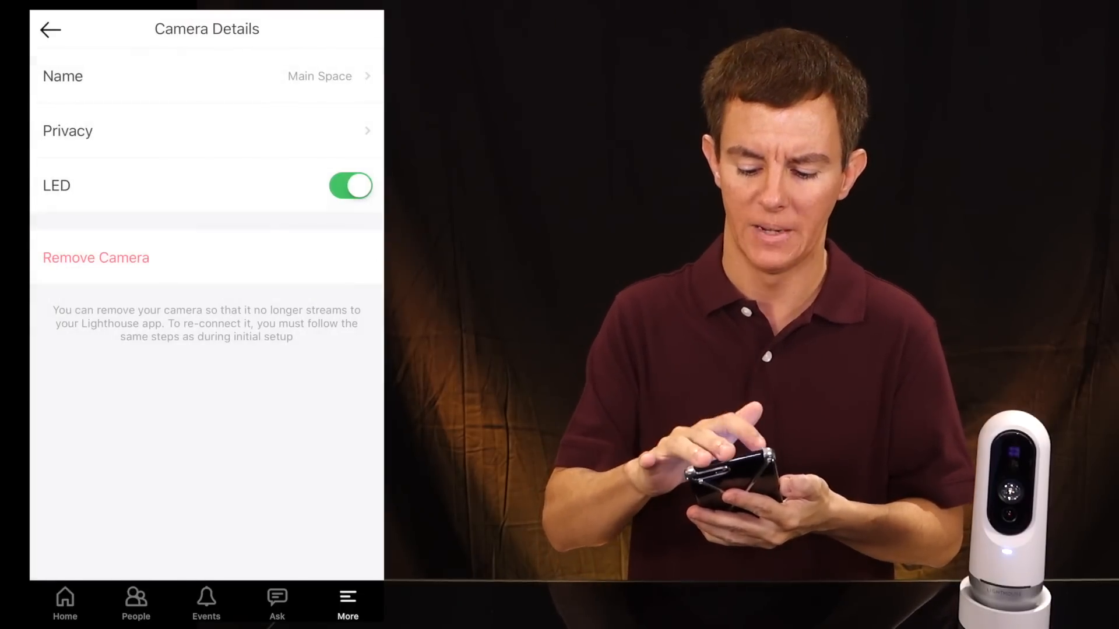
click(51, 29)
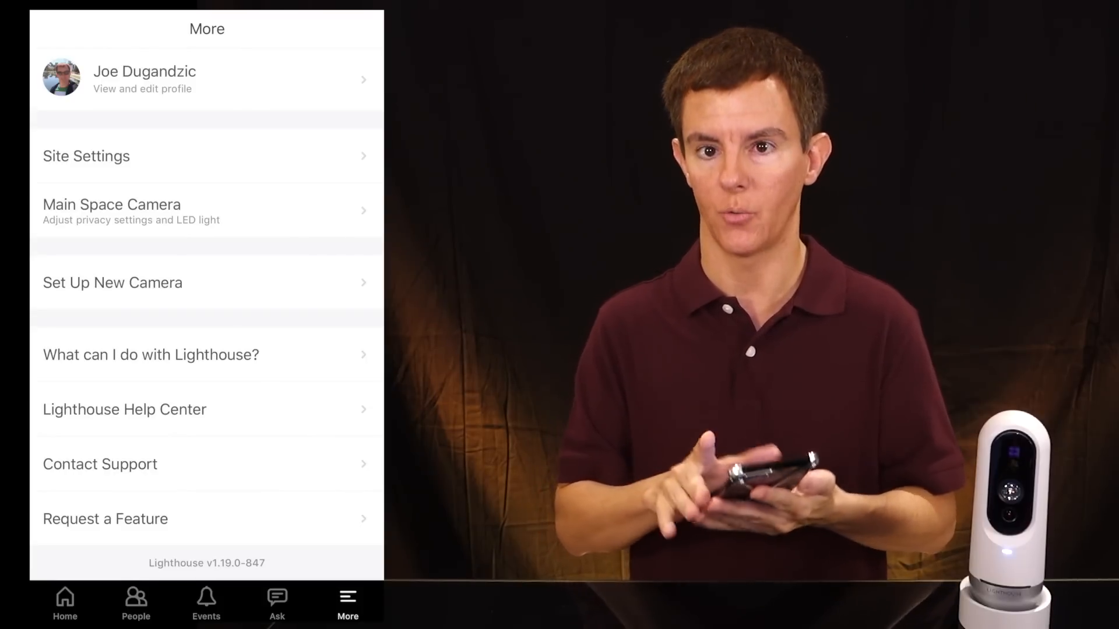
- Start Set Up New Camera, reaching the list of available WiFi networks
click(112, 283)
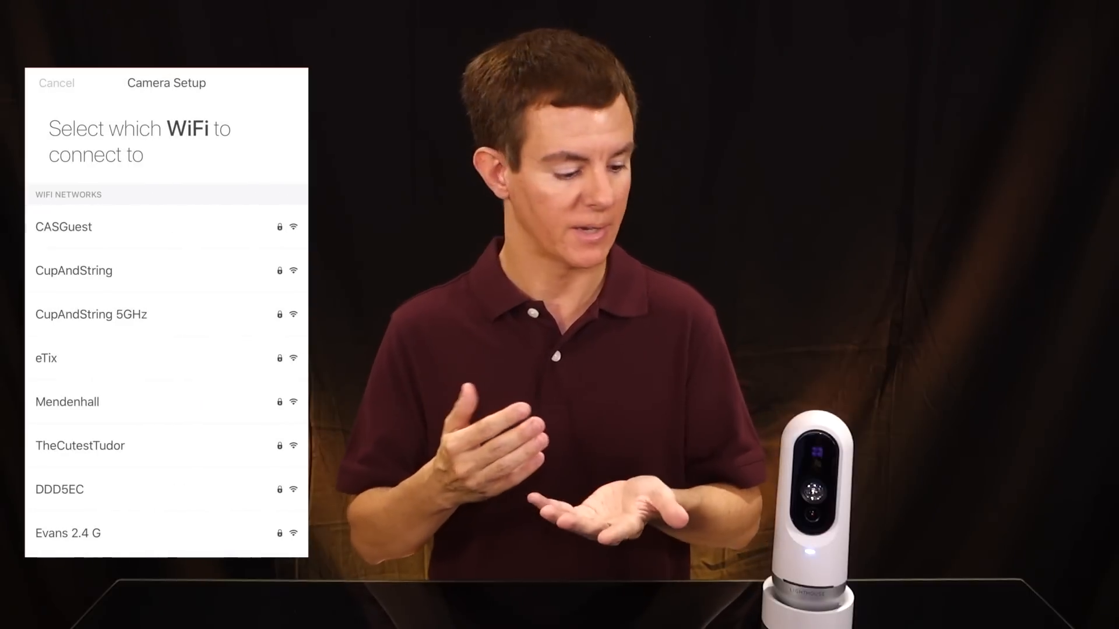